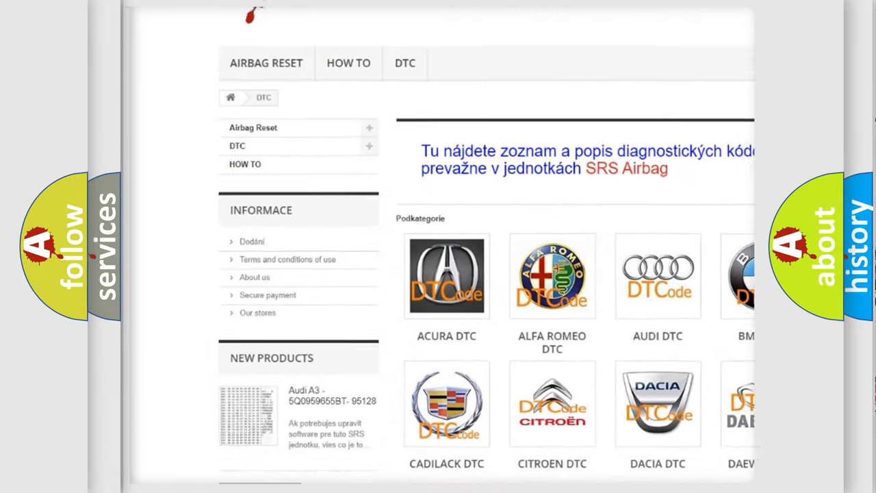
# Step: Scroll the DTC category page past the brand tiles to reveal the B-series code list
pyautogui.scroll(-3)
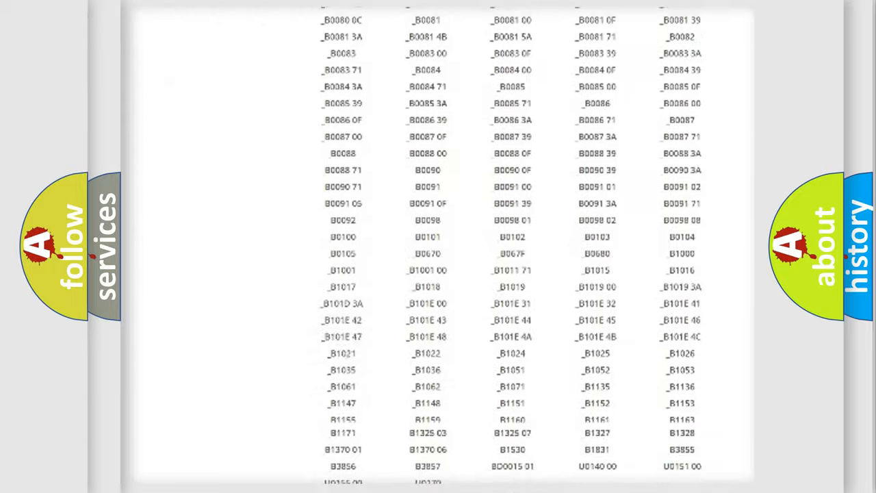
pyautogui.scroll(3)
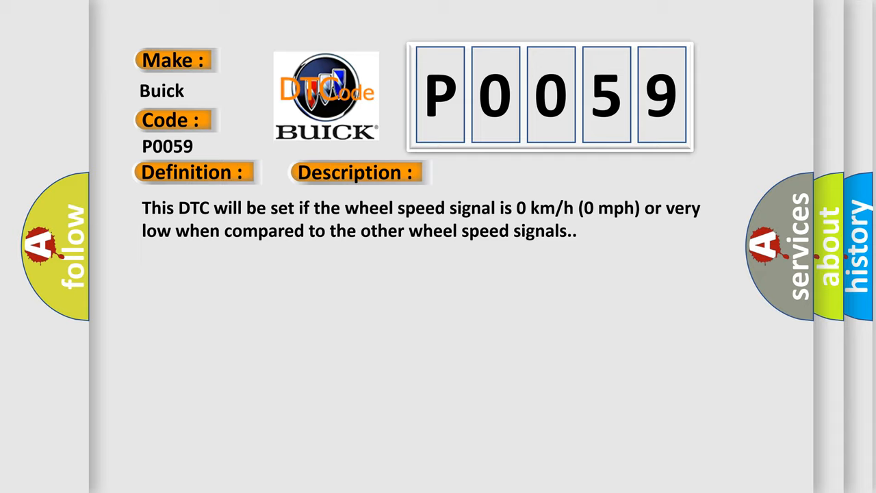
# Step: Advance the P0059 card to its Cause section listing tire pressure, mismatched tires, loose sensor and damaged circuits
pyautogui.click(503, 173)
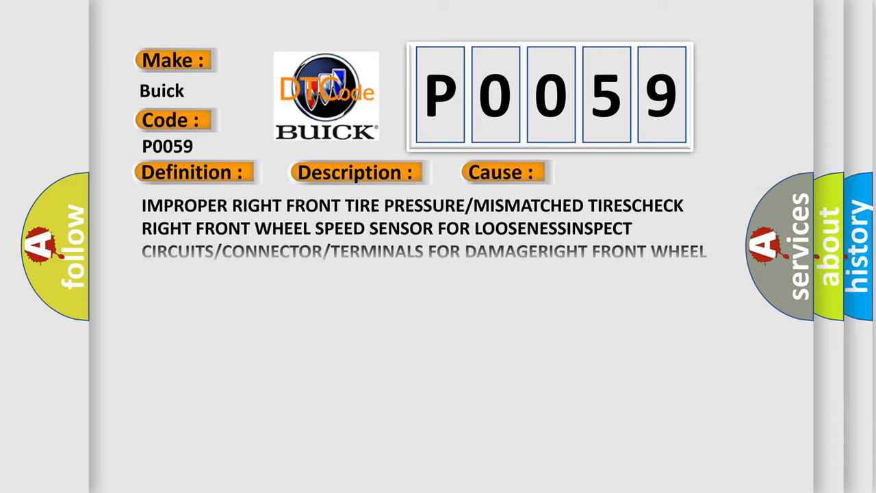